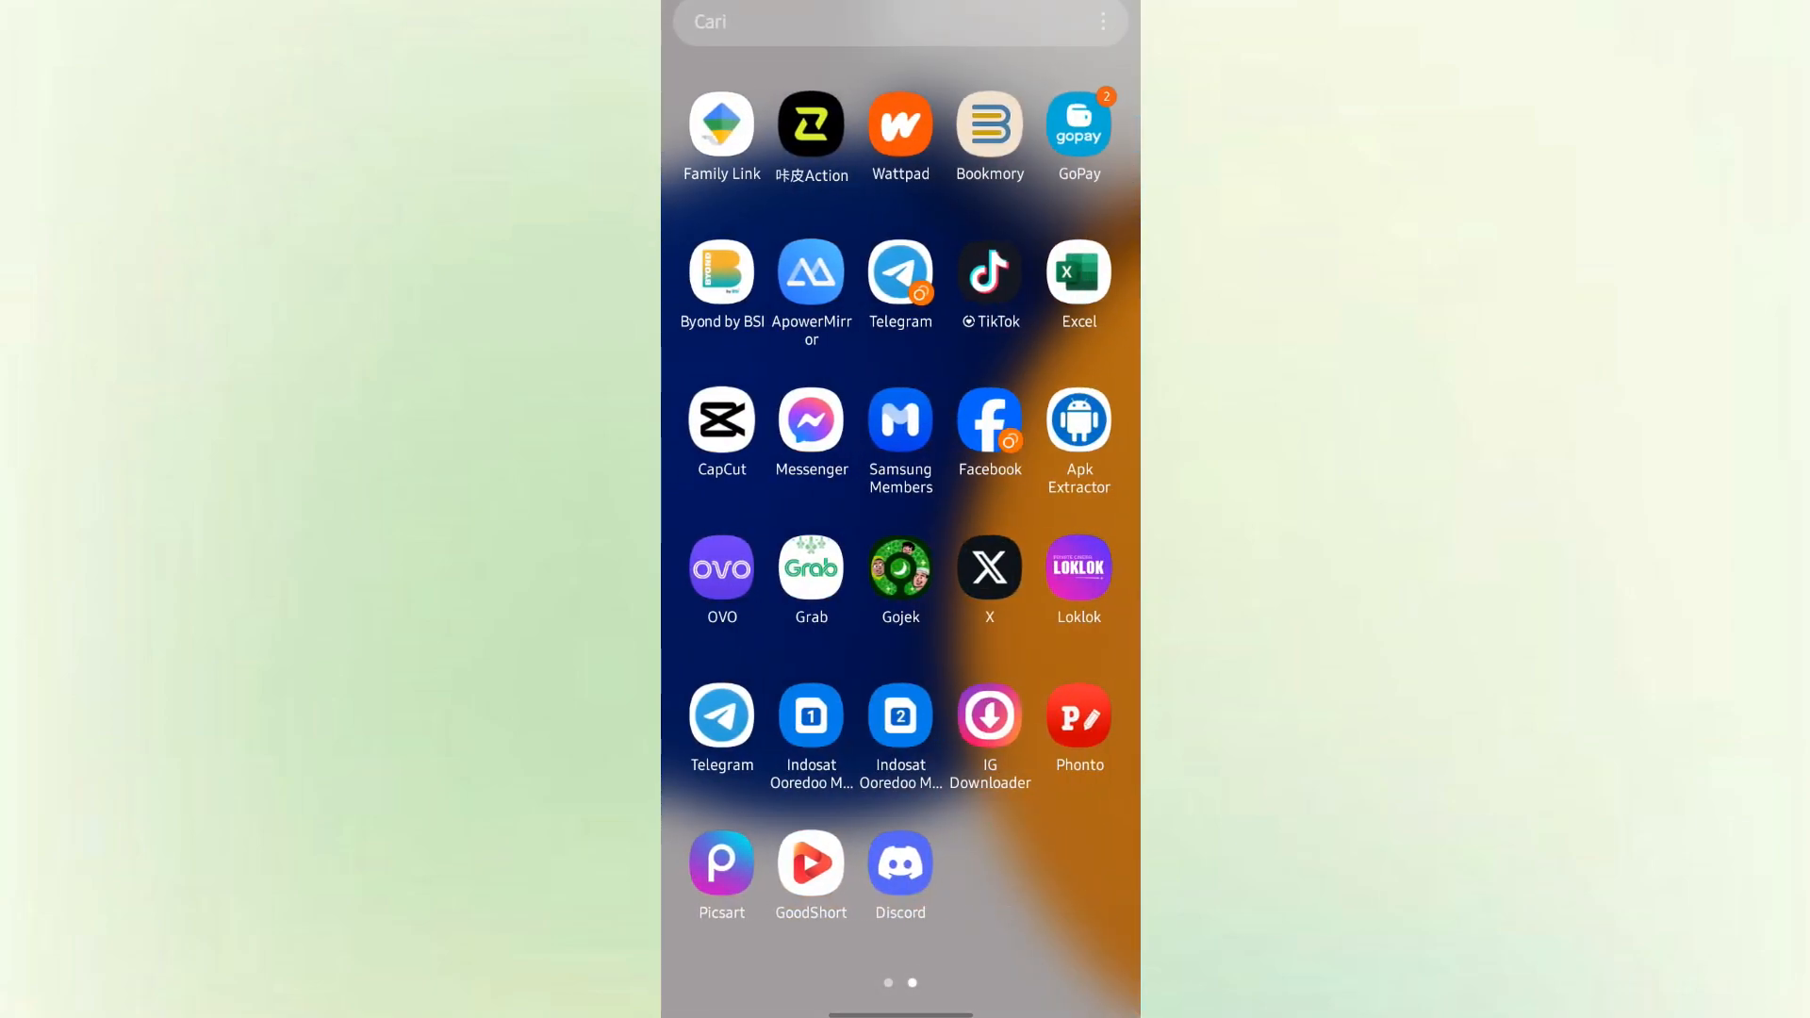
Launch Discord from the app drawer to its Messages home screen
click(901, 863)
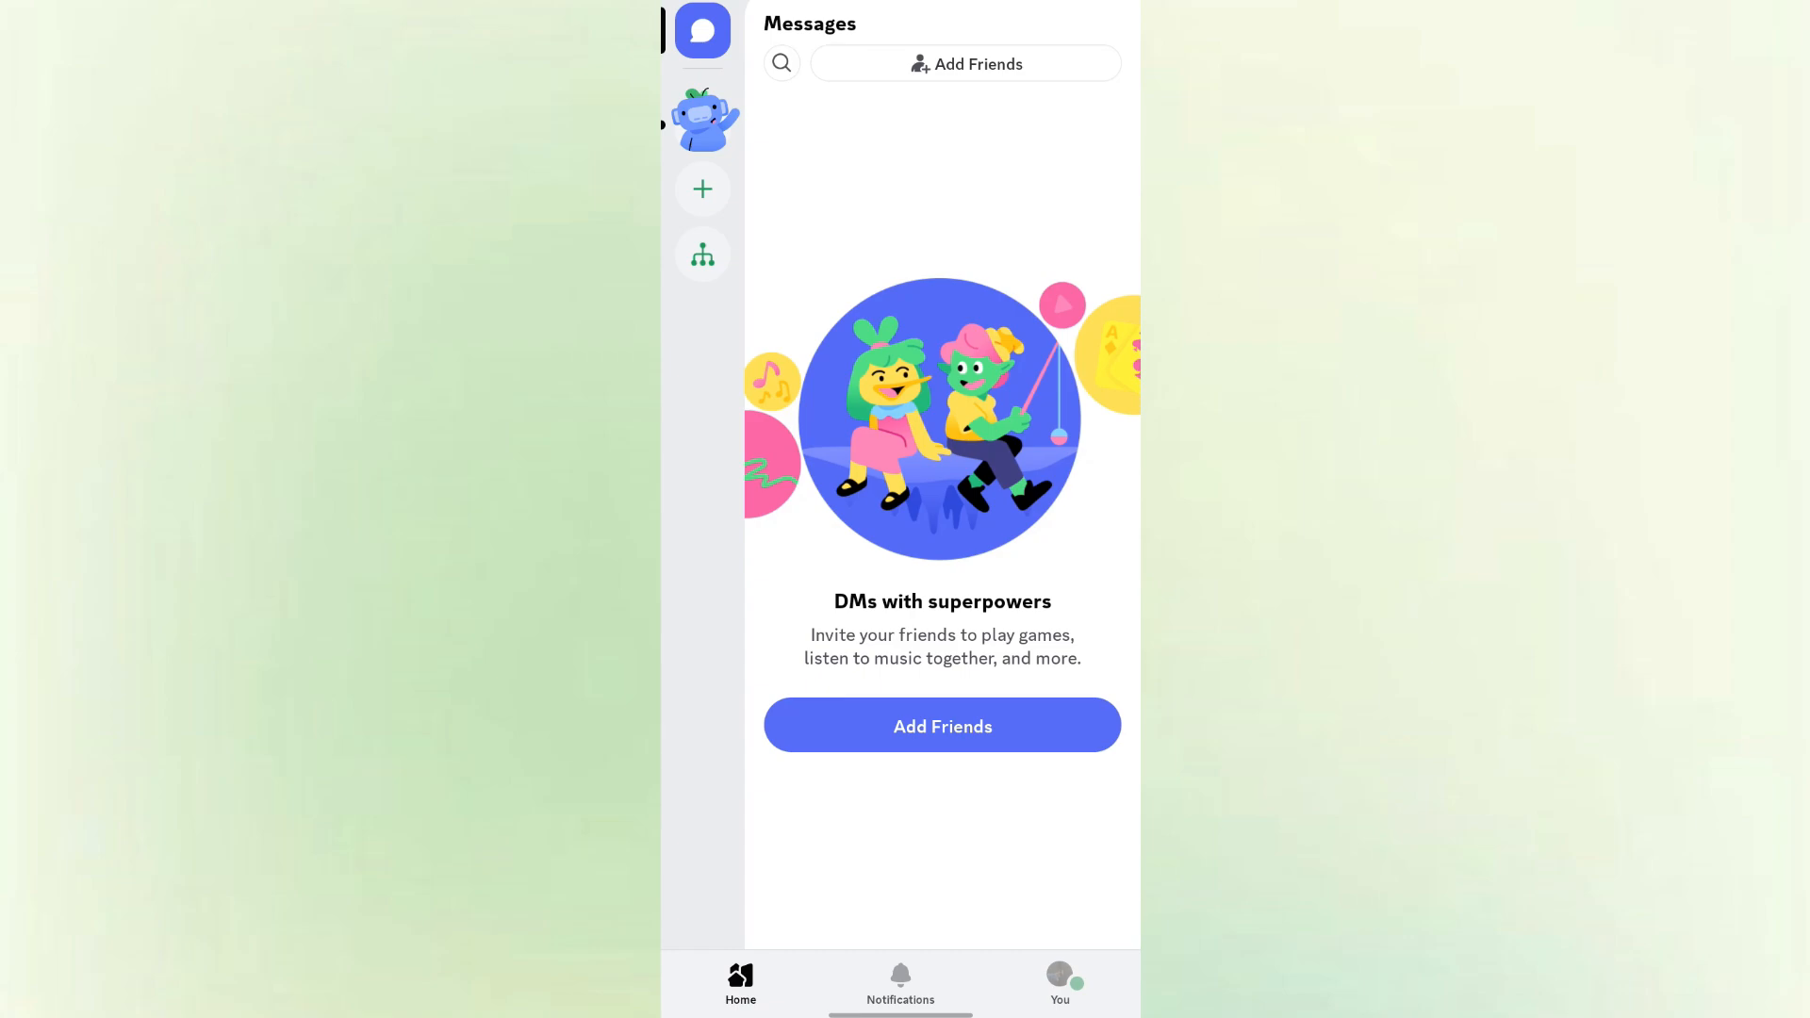
Navigate via your profile and friends list to the pending Friend Requests Sent list
click(1059, 976)
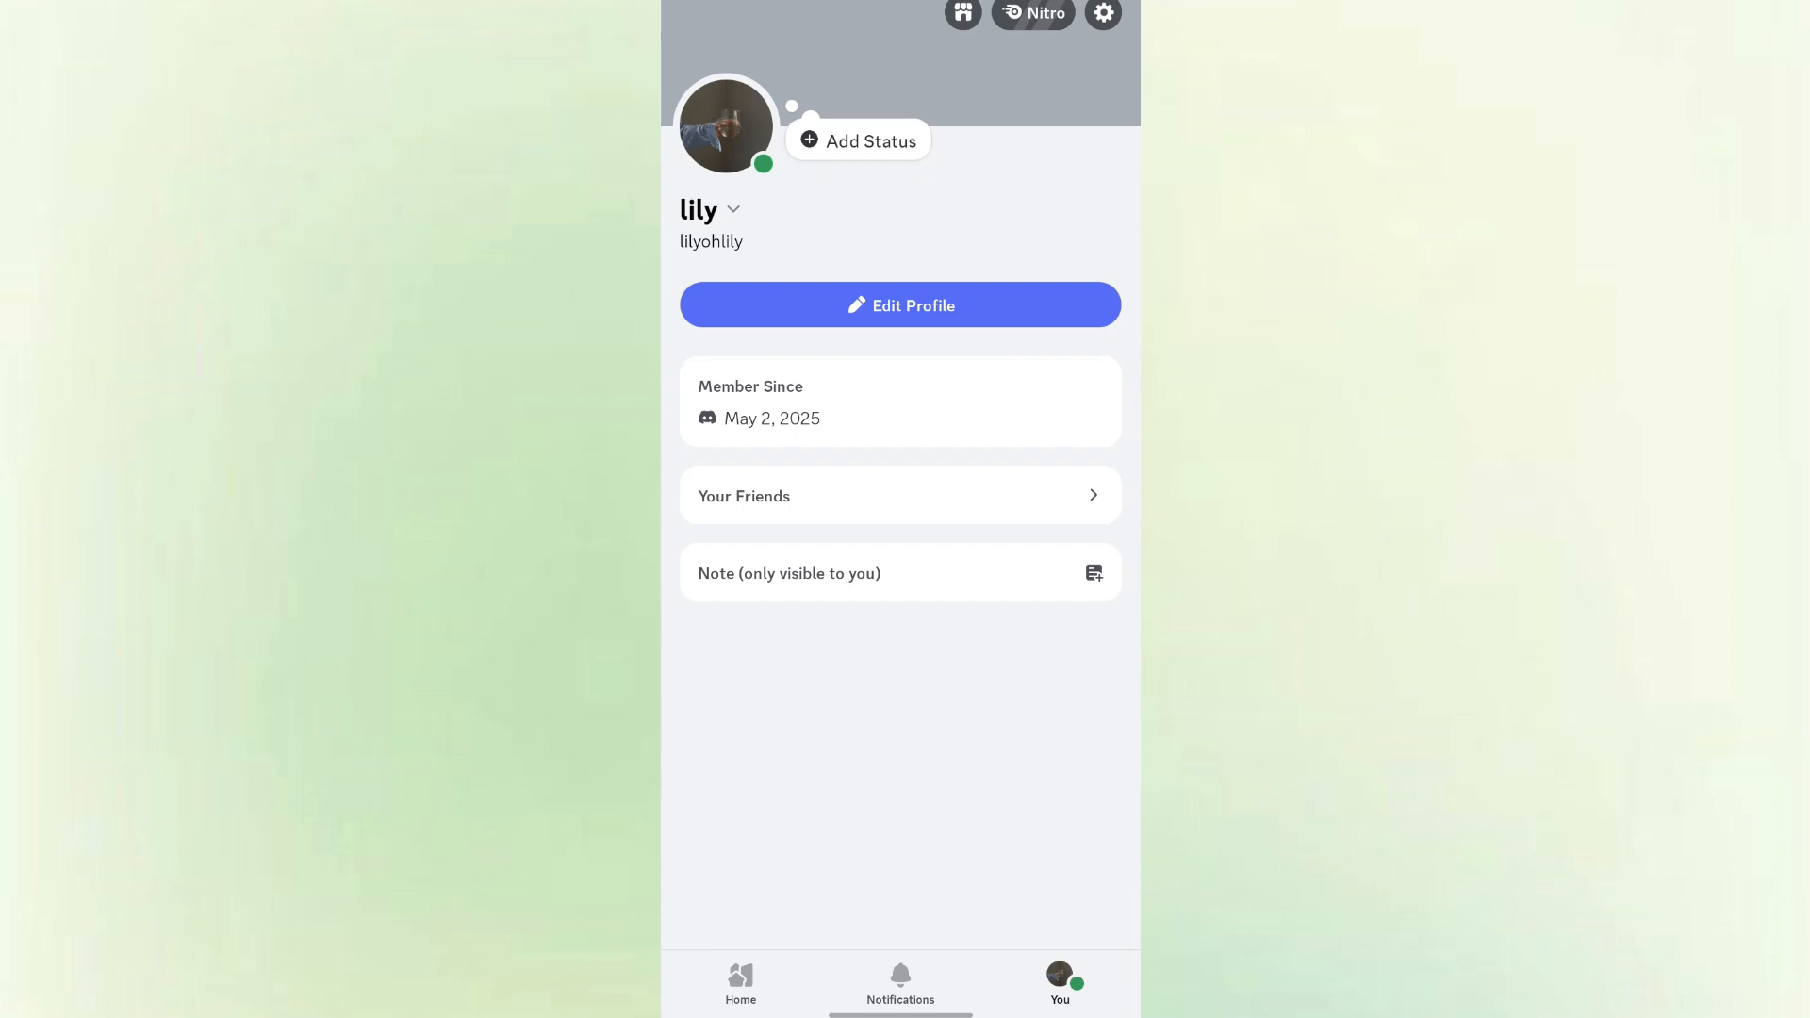
click(901, 496)
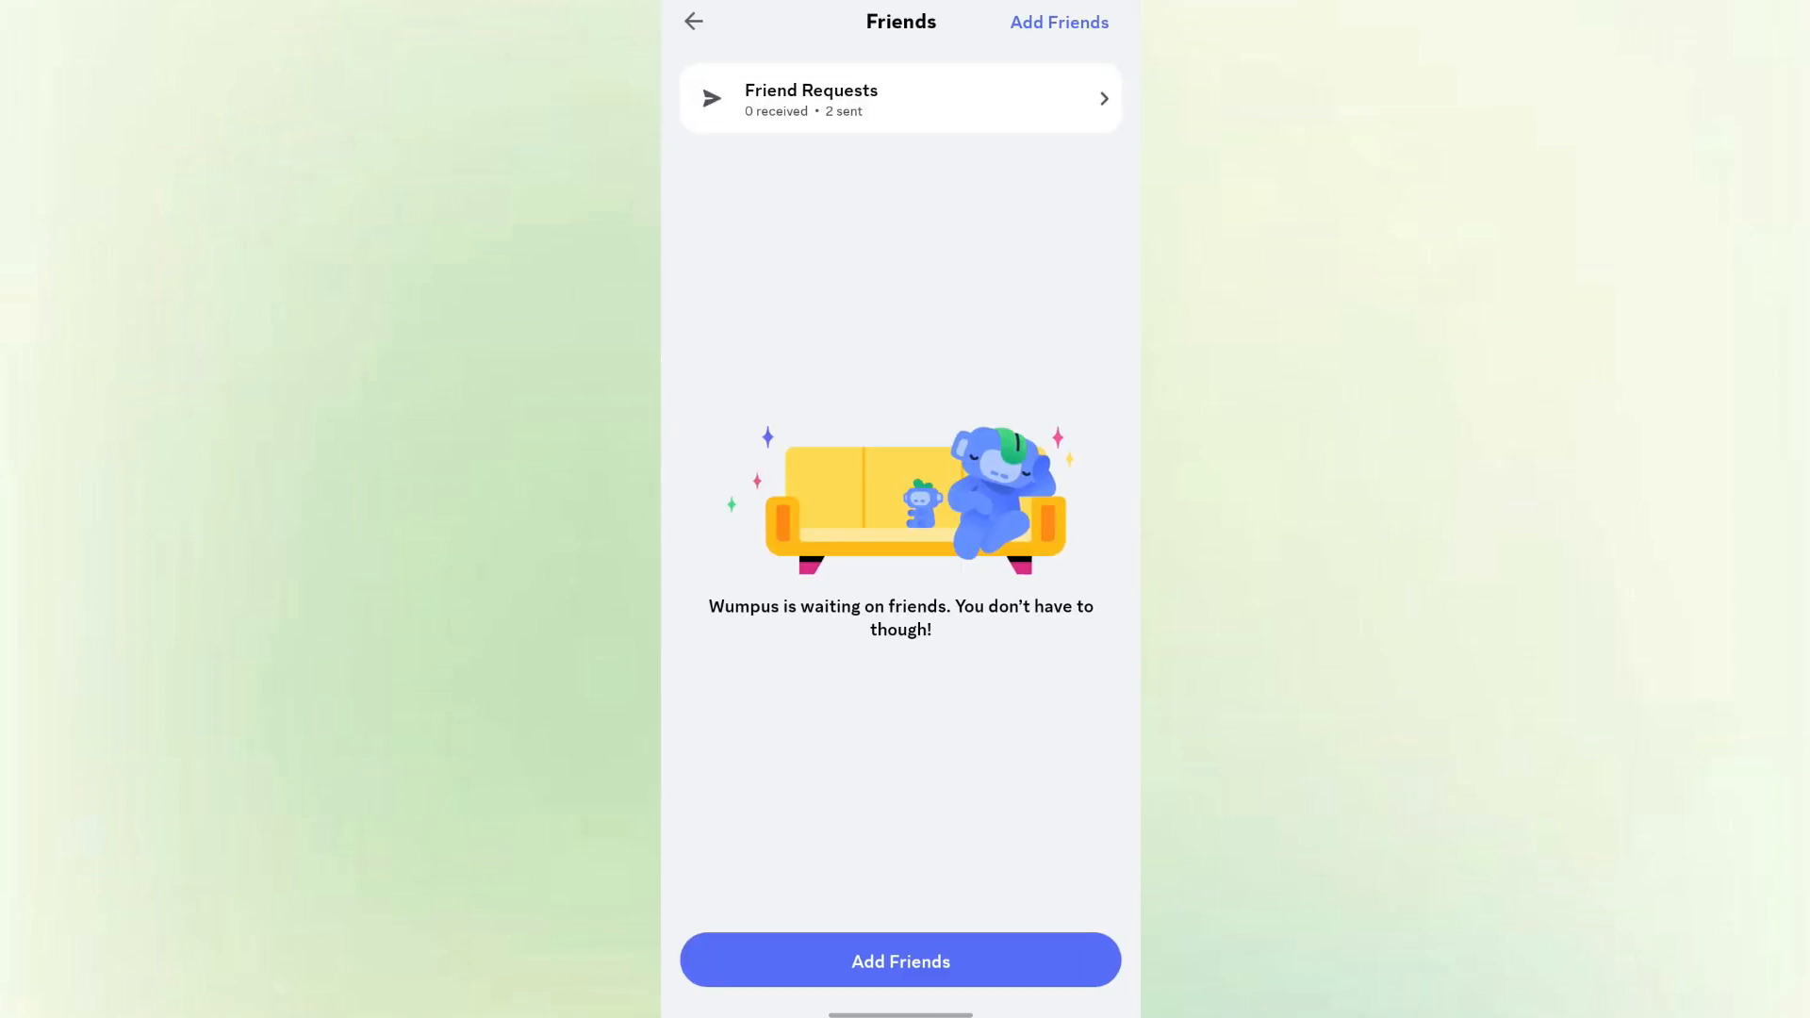
click(901, 98)
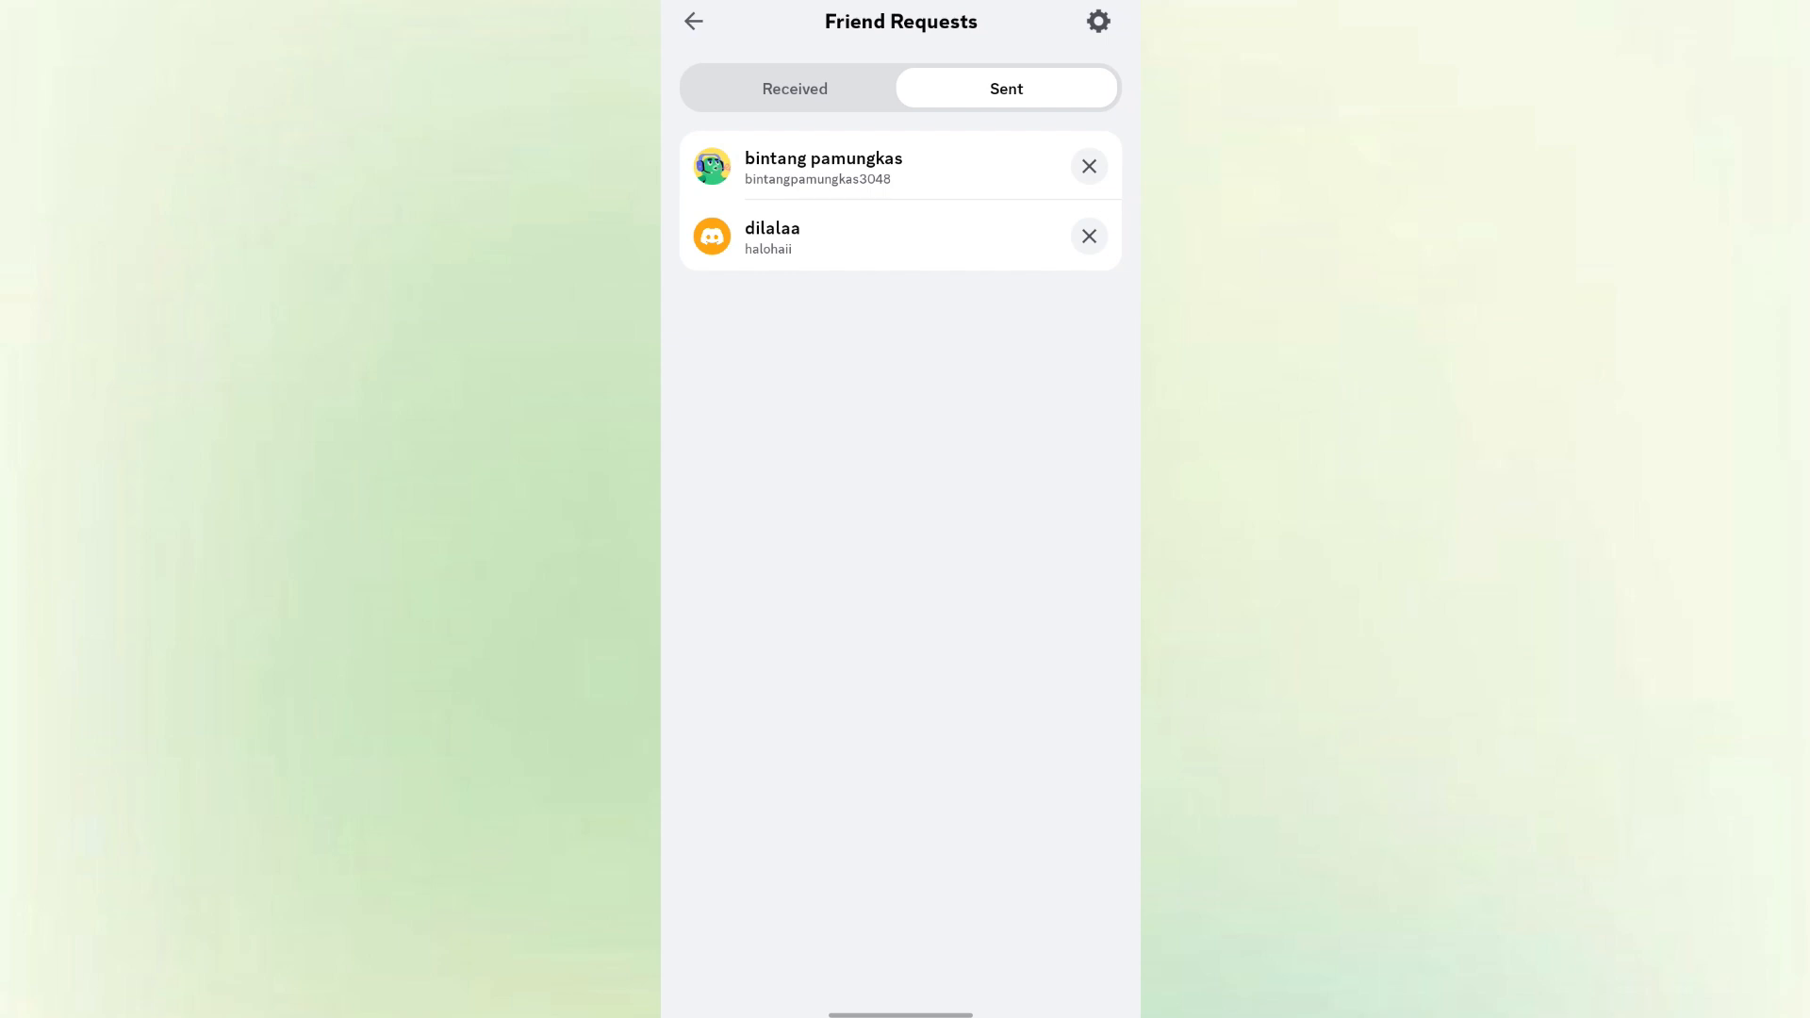
click(794, 87)
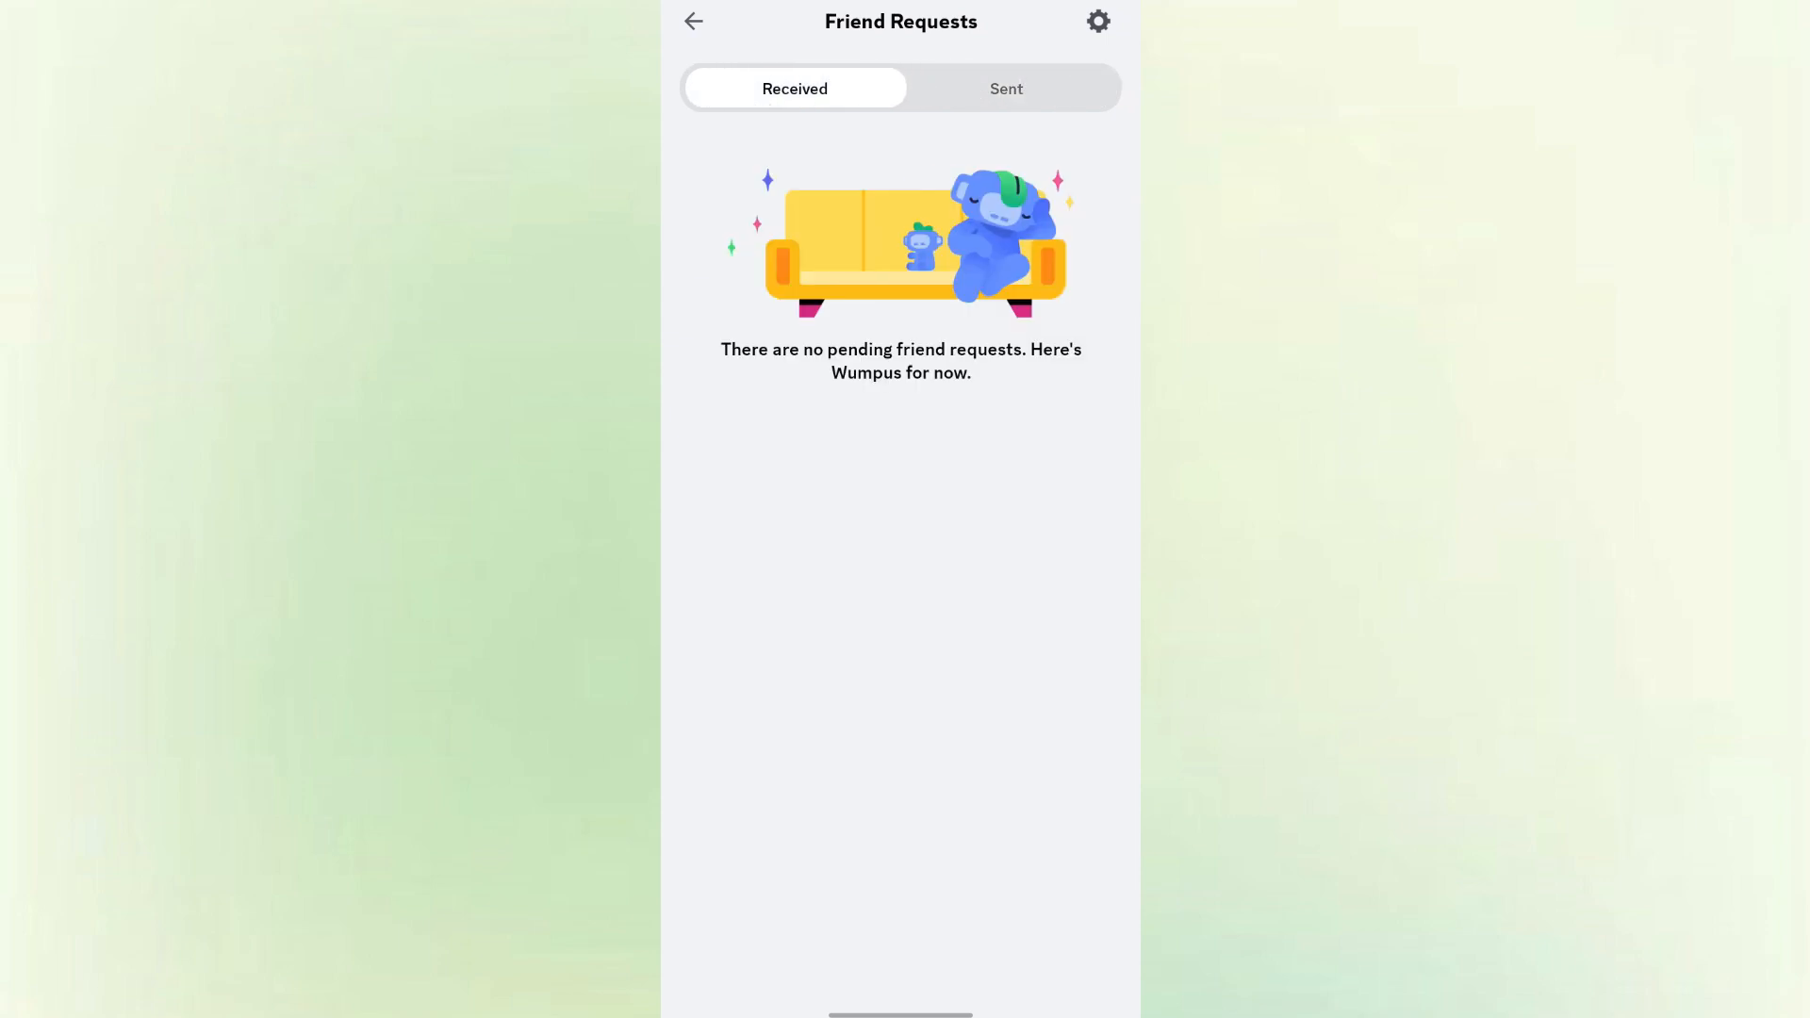
click(1007, 87)
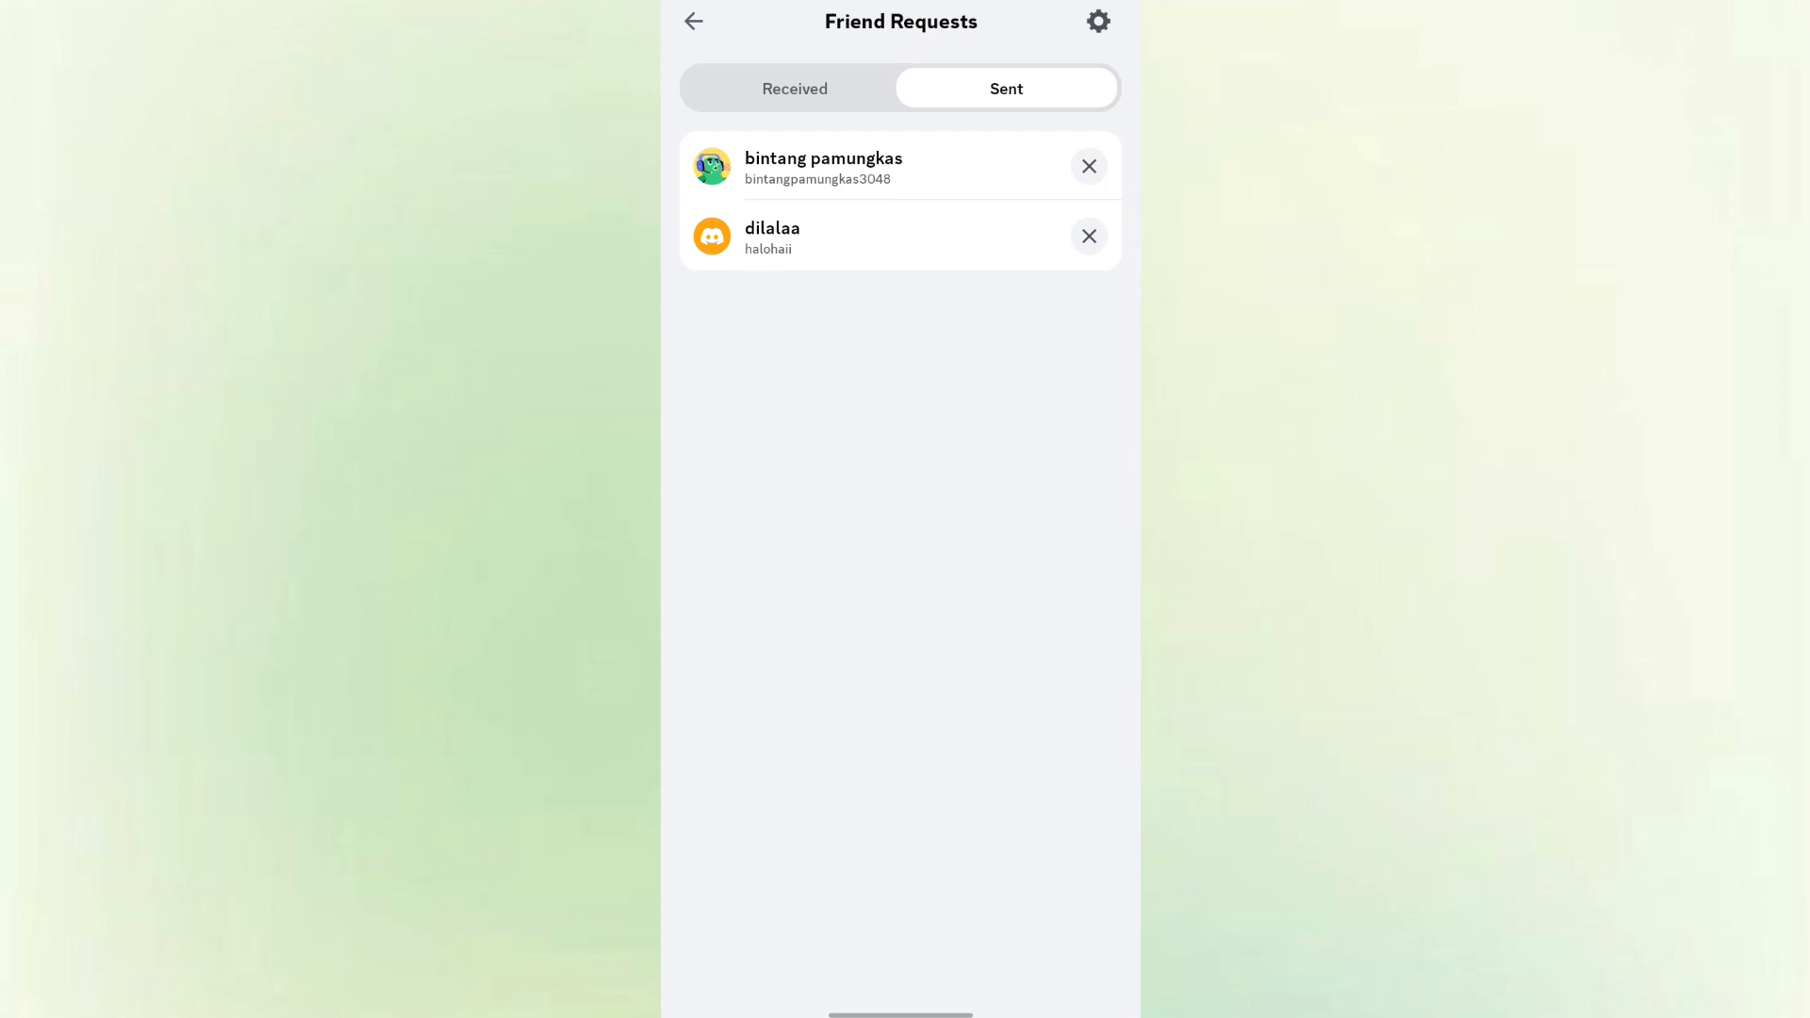
click(822, 166)
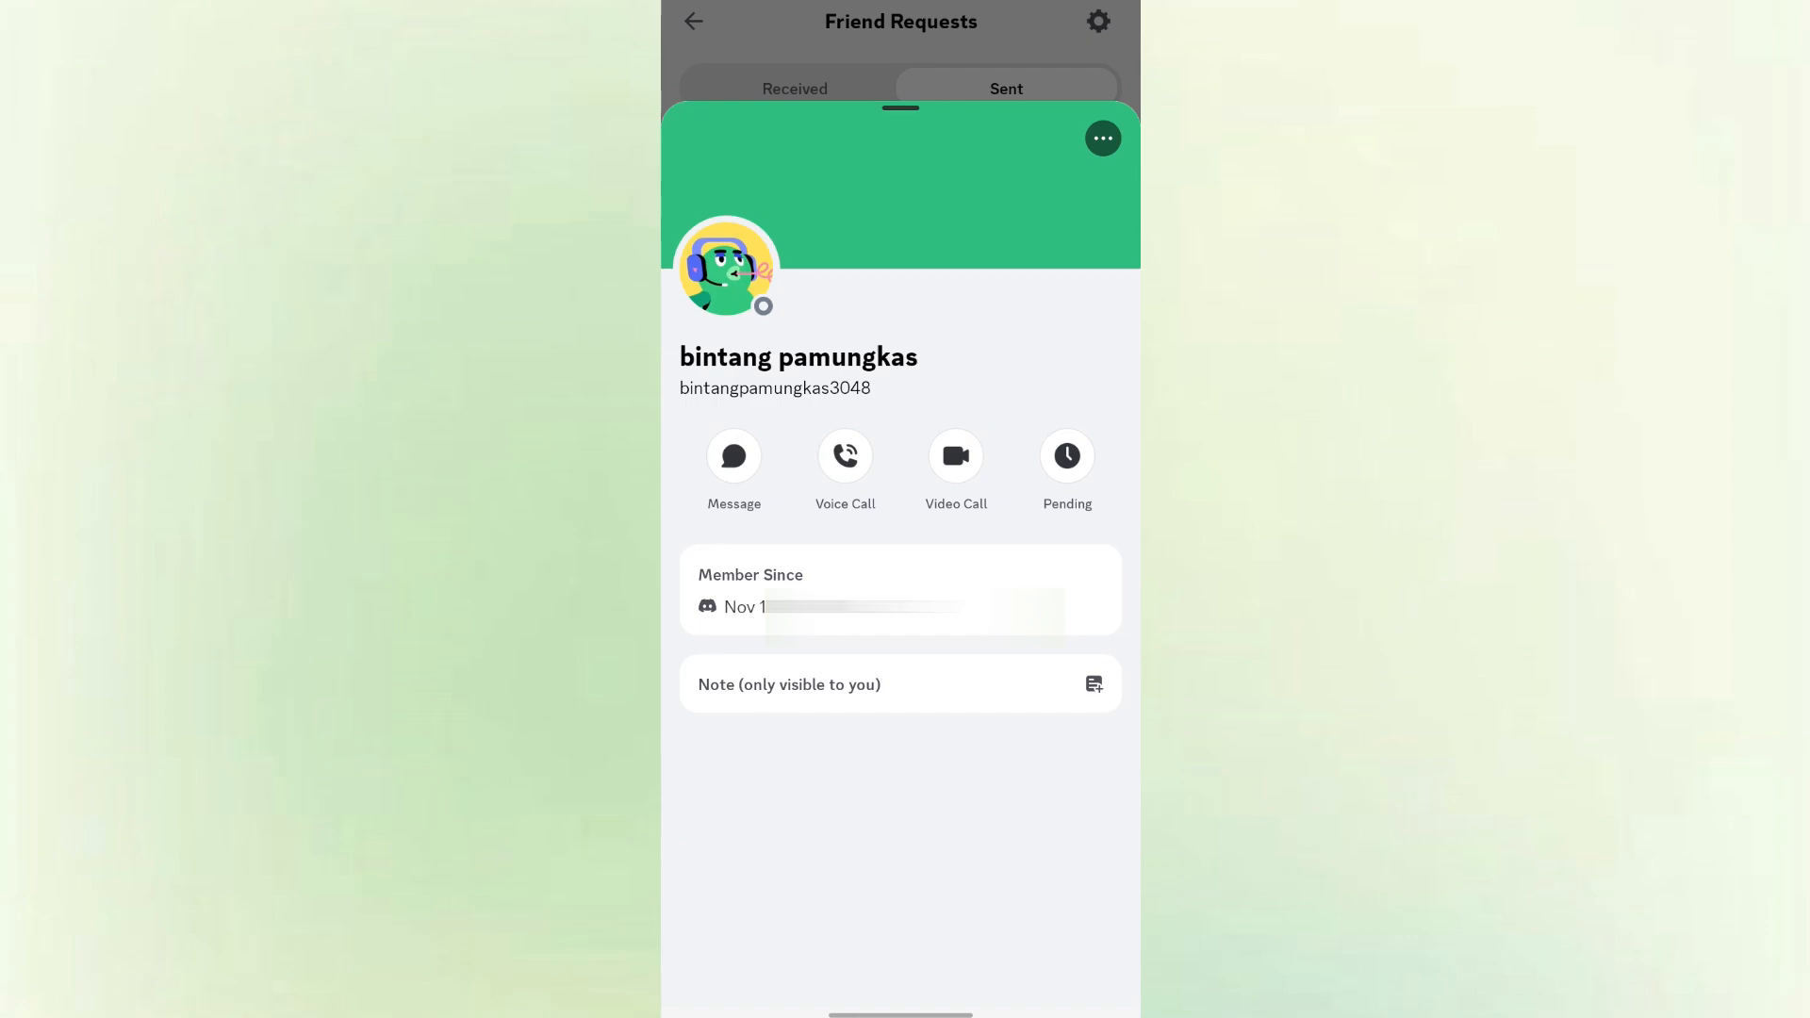
Cancel both pending sent friend requests, leaving the Sent list empty
click(1065, 454)
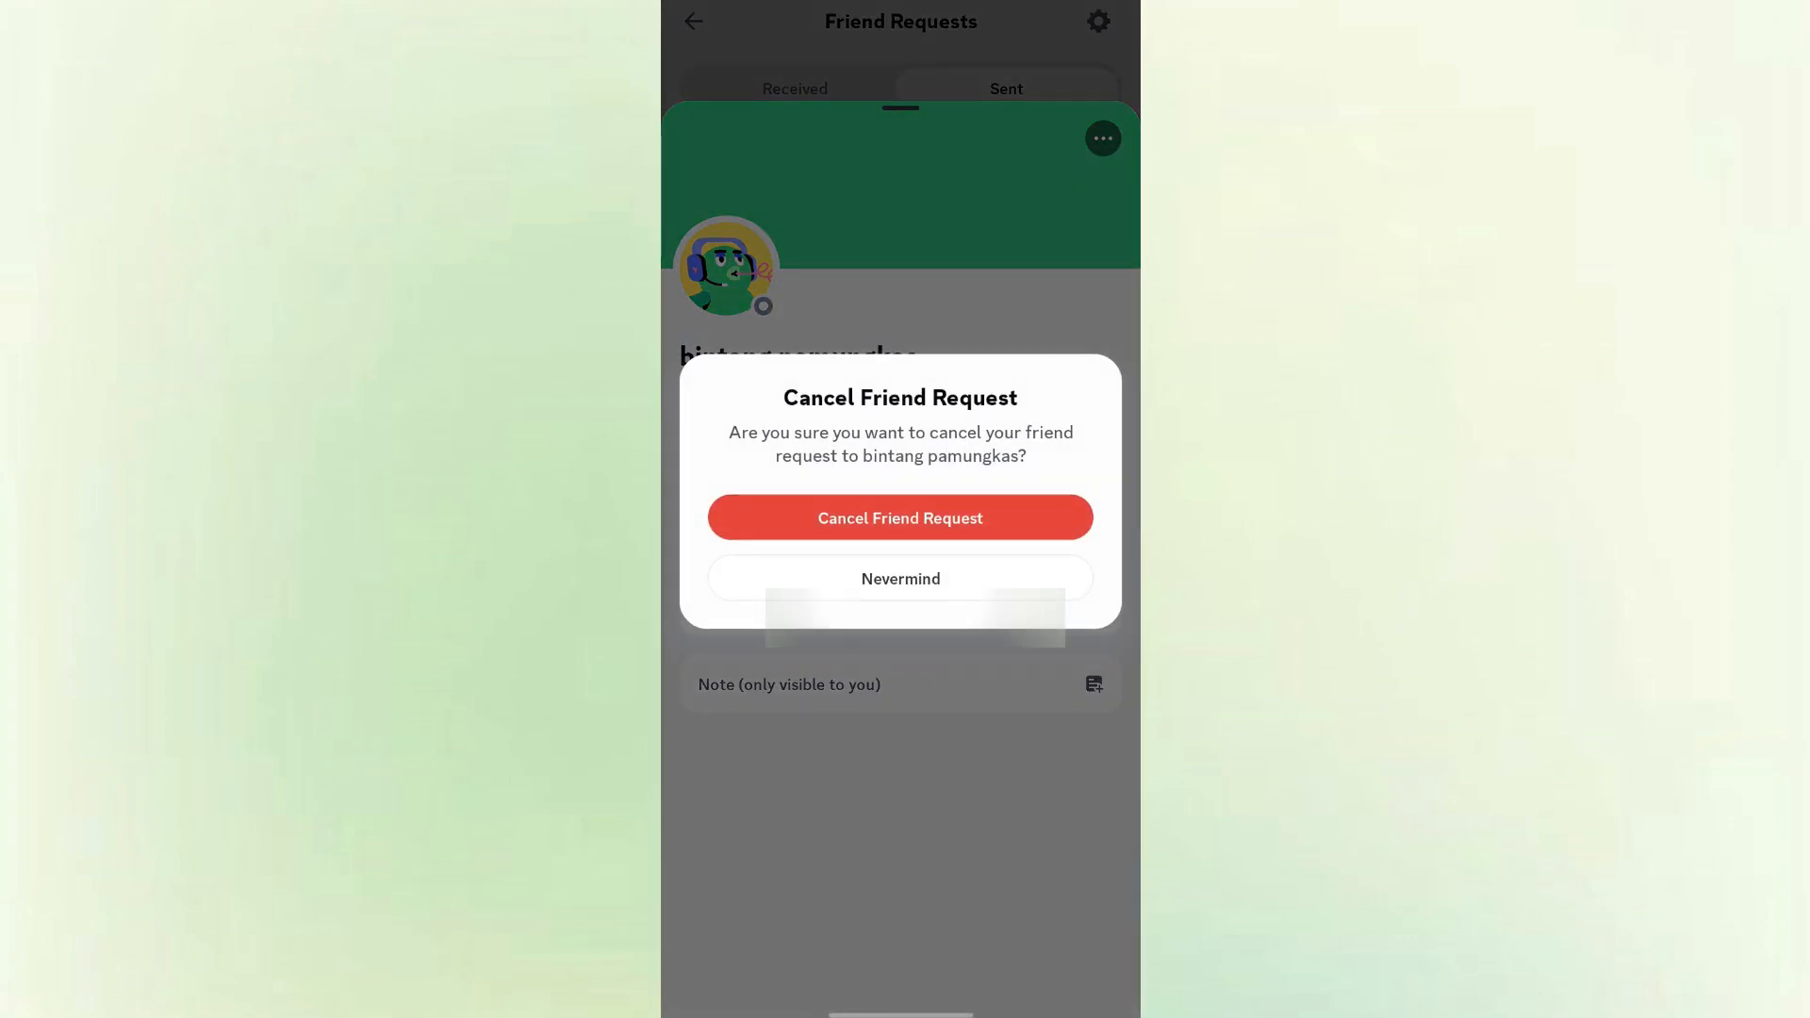
click(901, 517)
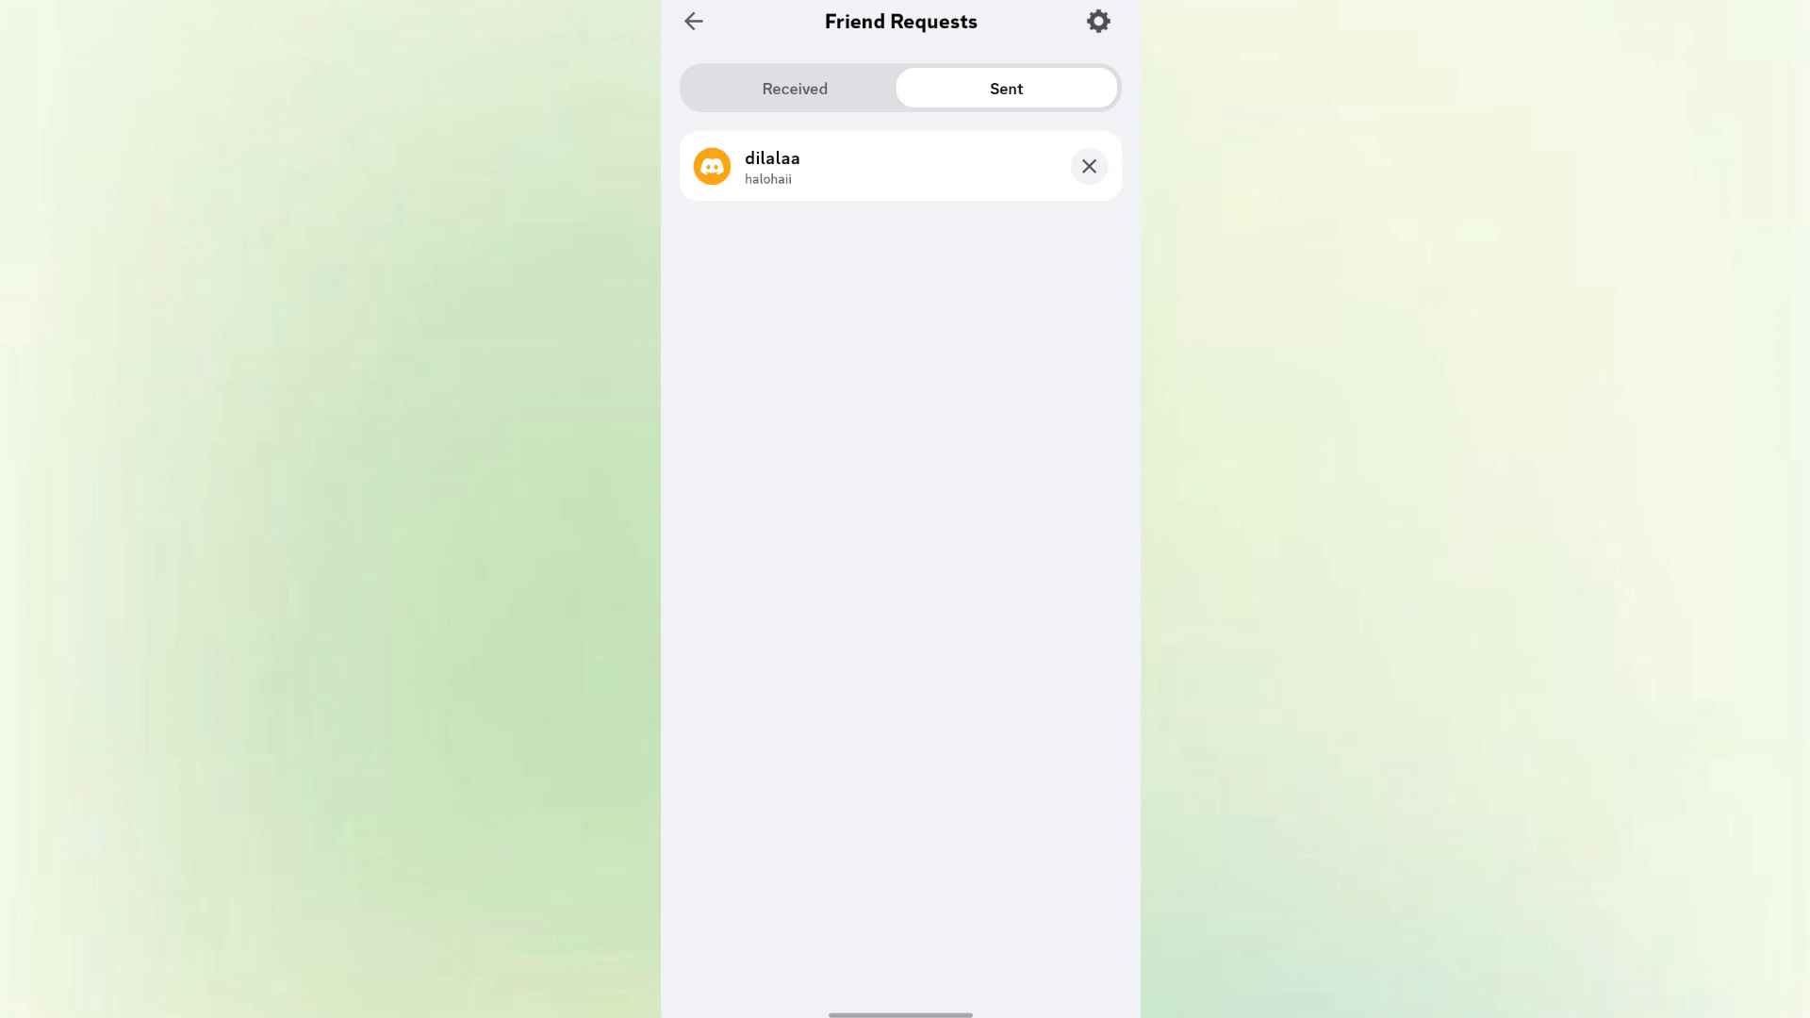
click(1089, 166)
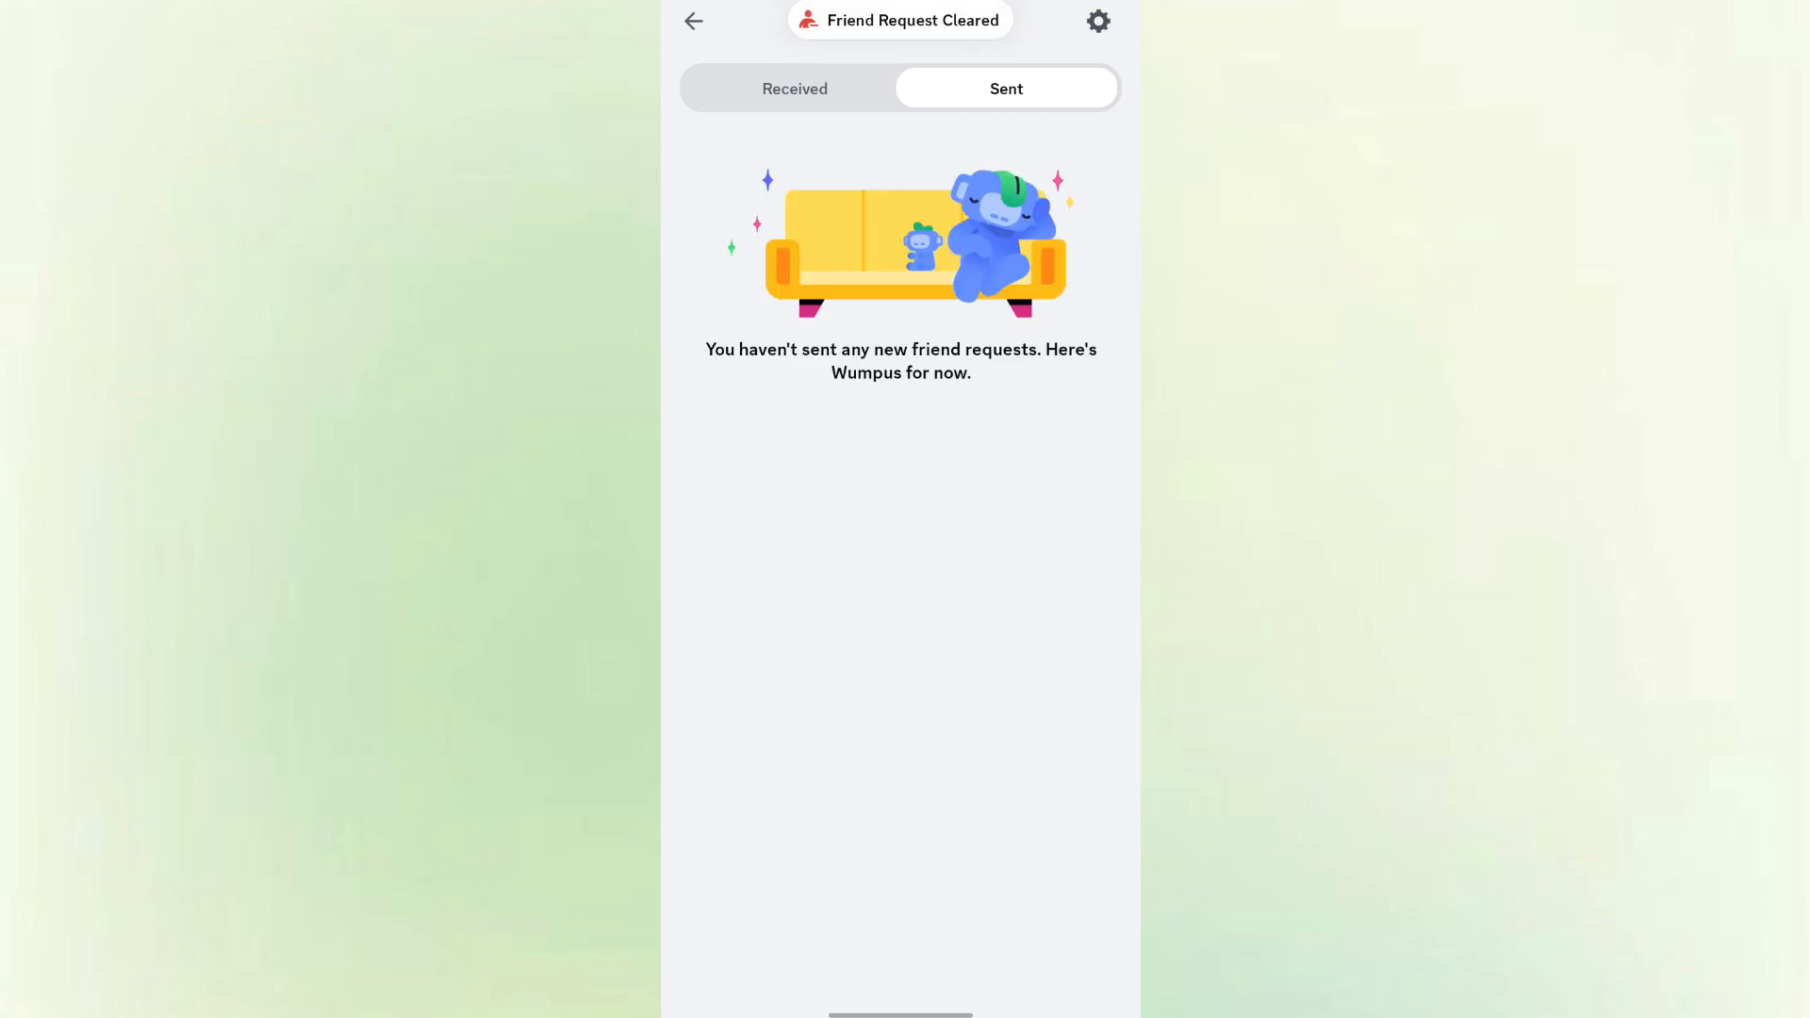